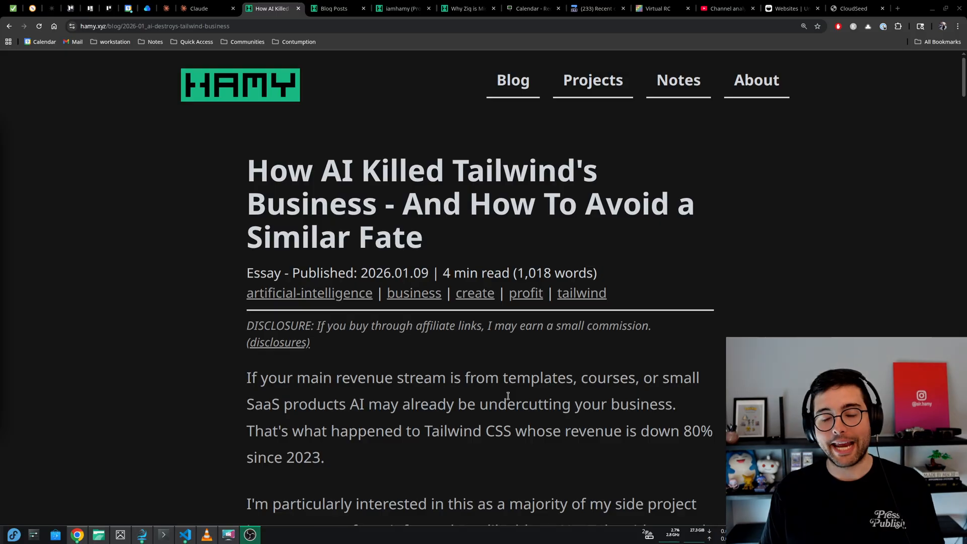
scroll(down, 3)
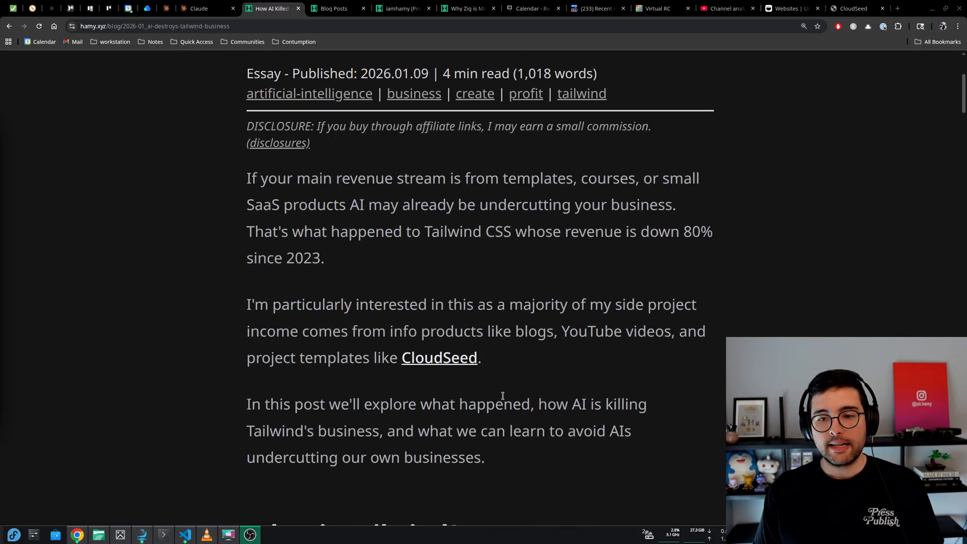
scroll(up, 3)
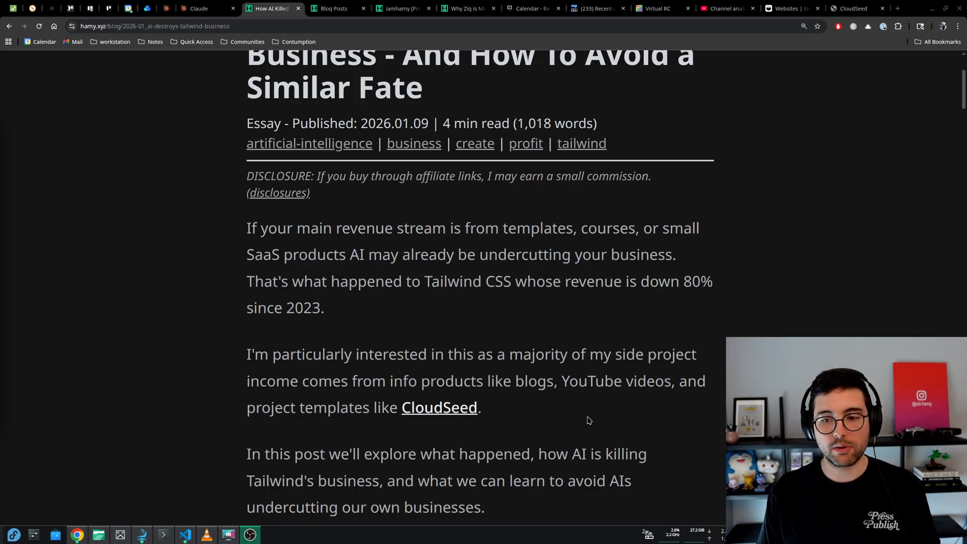
scroll(down, 3)
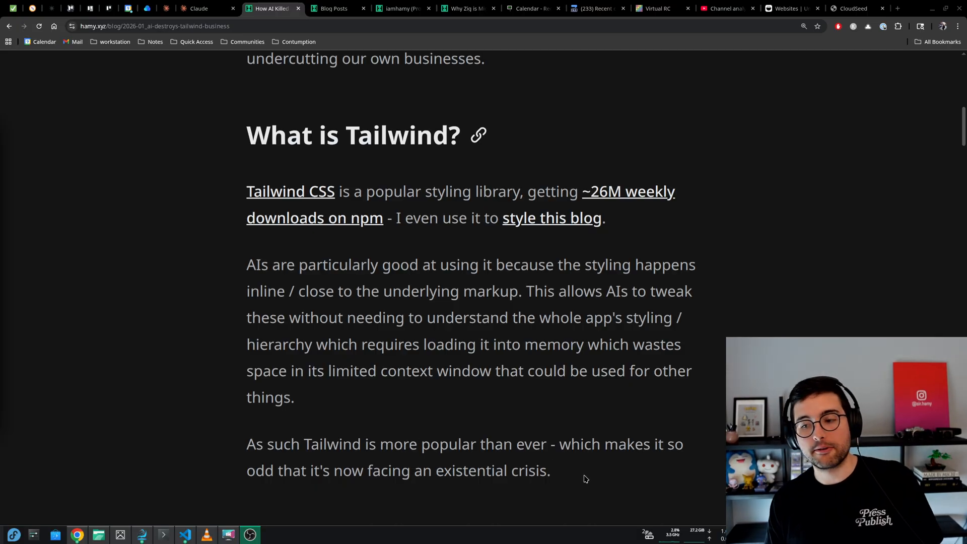
mouse_move(634, 463)
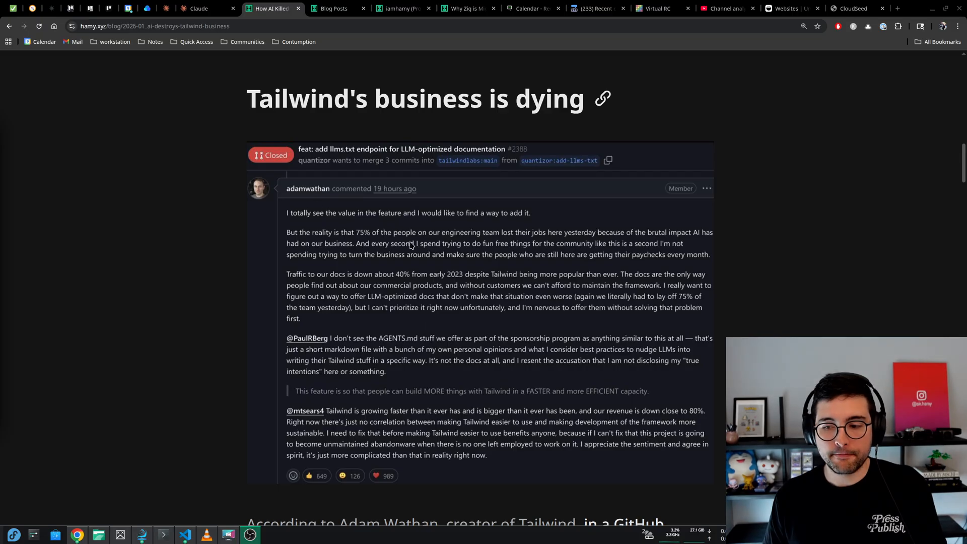
mouse_move(492, 338)
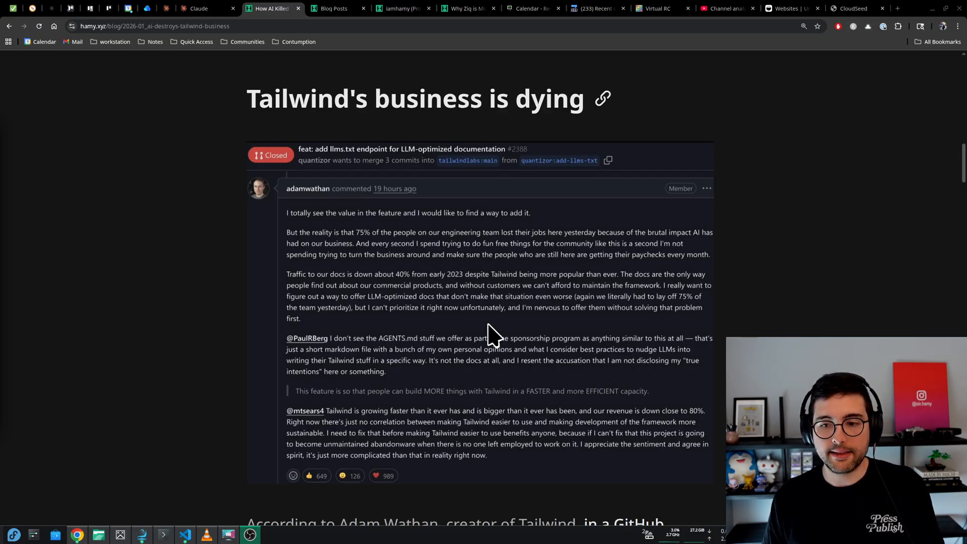
mouse_move(419, 331)
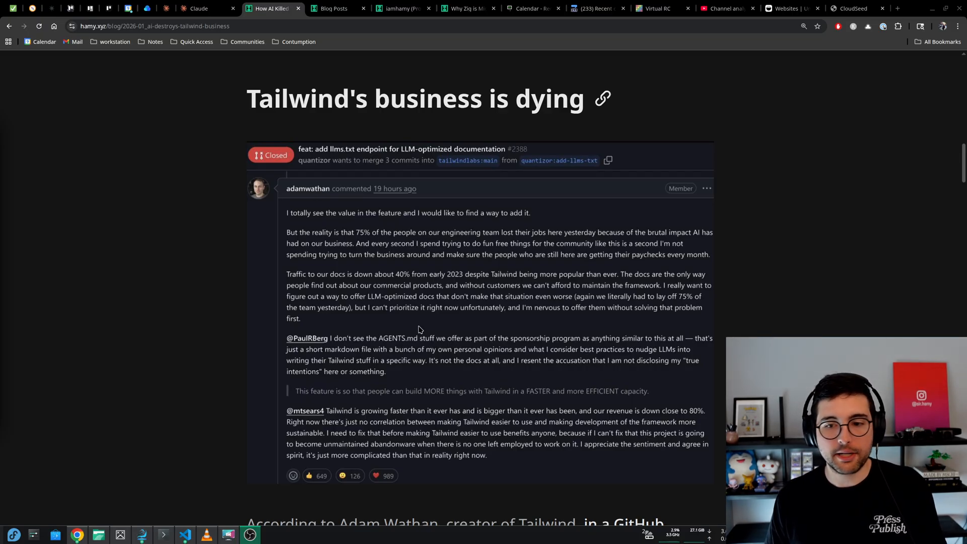
scroll(down, 3)
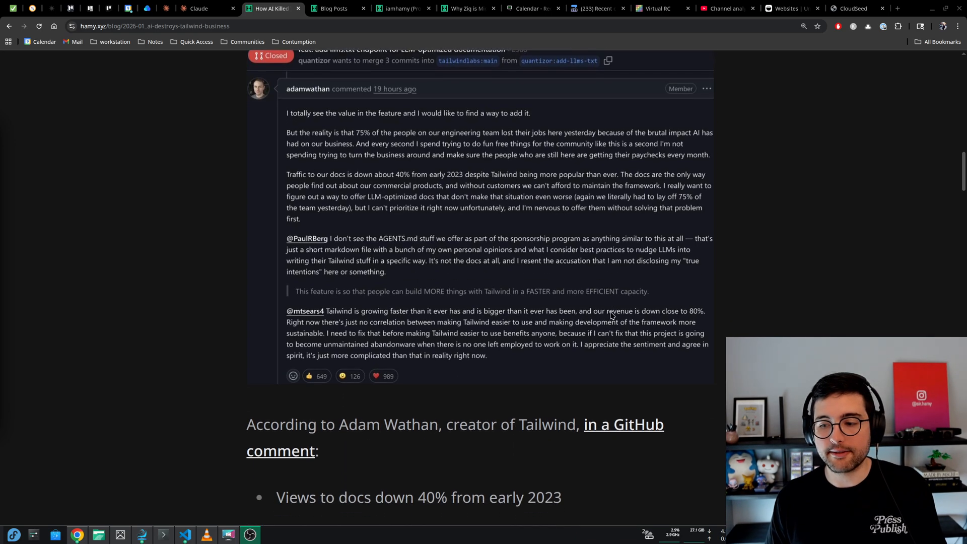
mouse_move(628, 424)
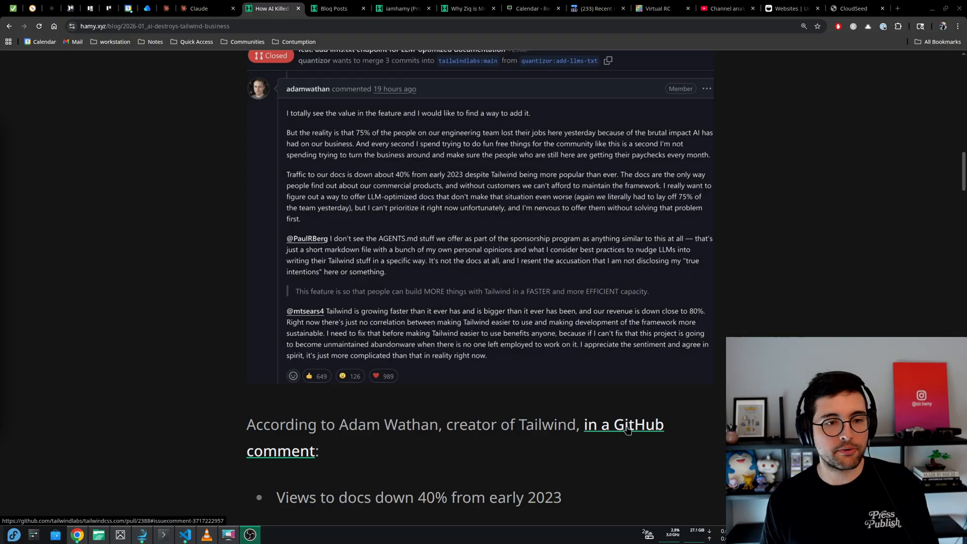
scroll(down, 3)
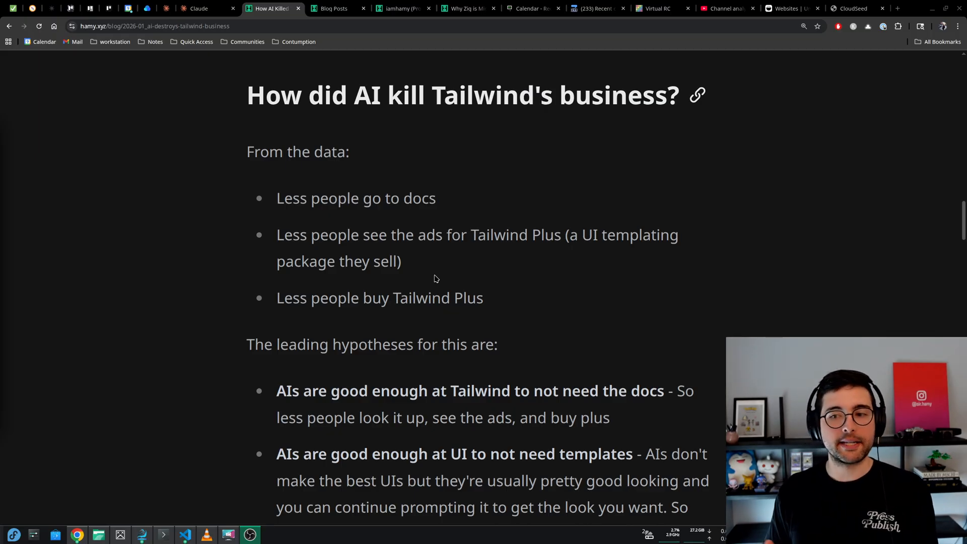
scroll(down, 3)
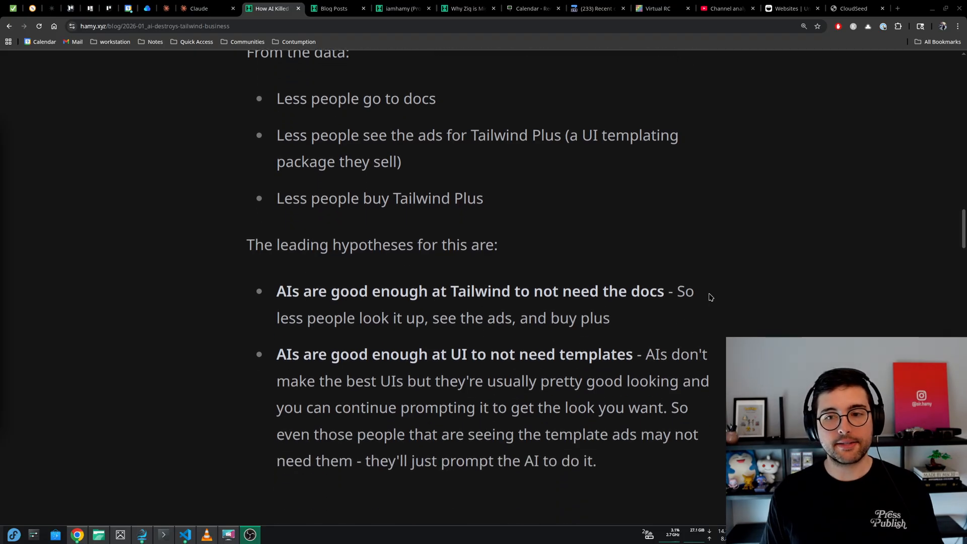
mouse_move(704, 303)
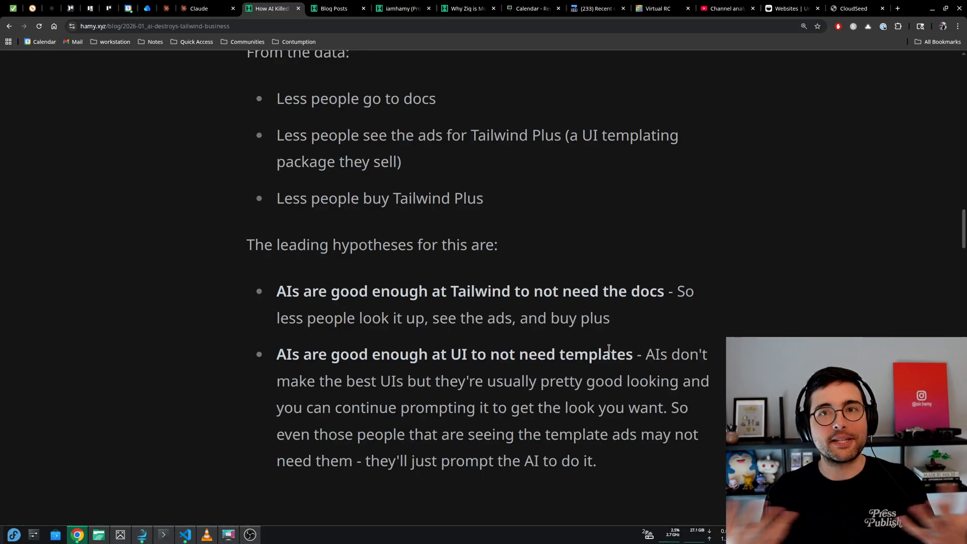
scroll(down, 3)
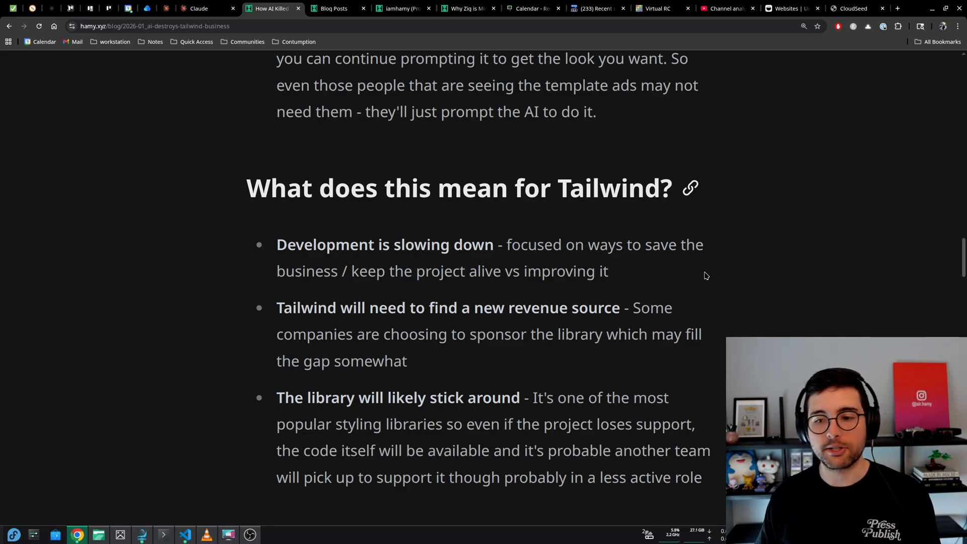
scroll(down, 3)
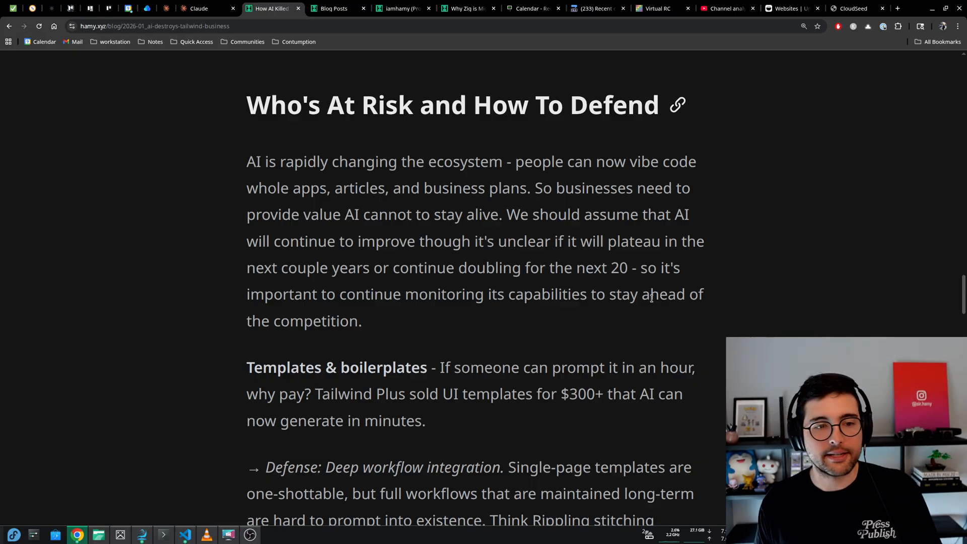
scroll(down, 3)
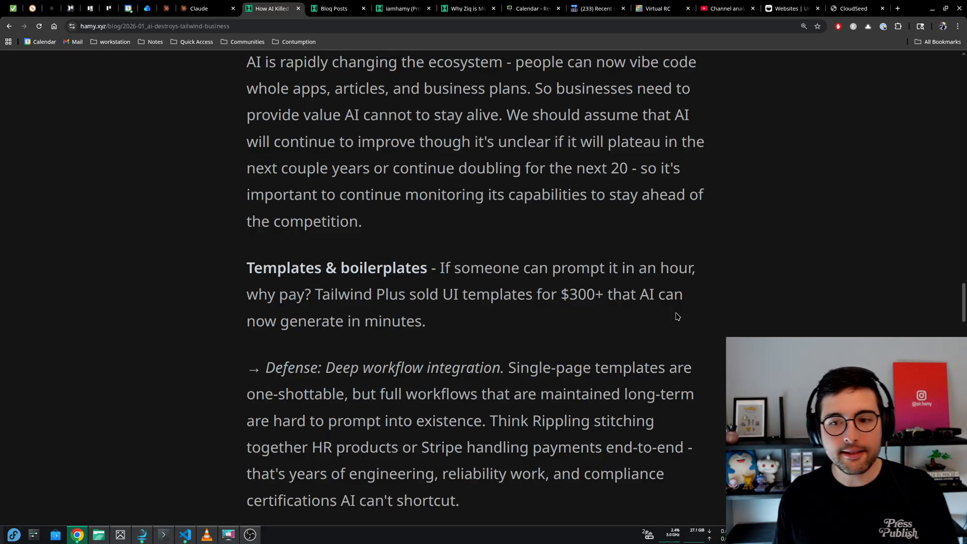
mouse_move(525, 321)
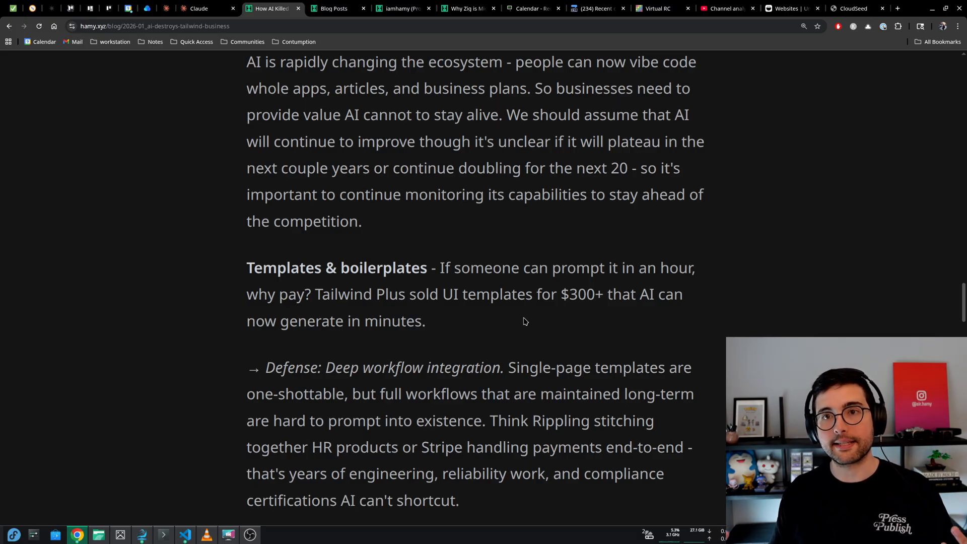
scroll(down, 3)
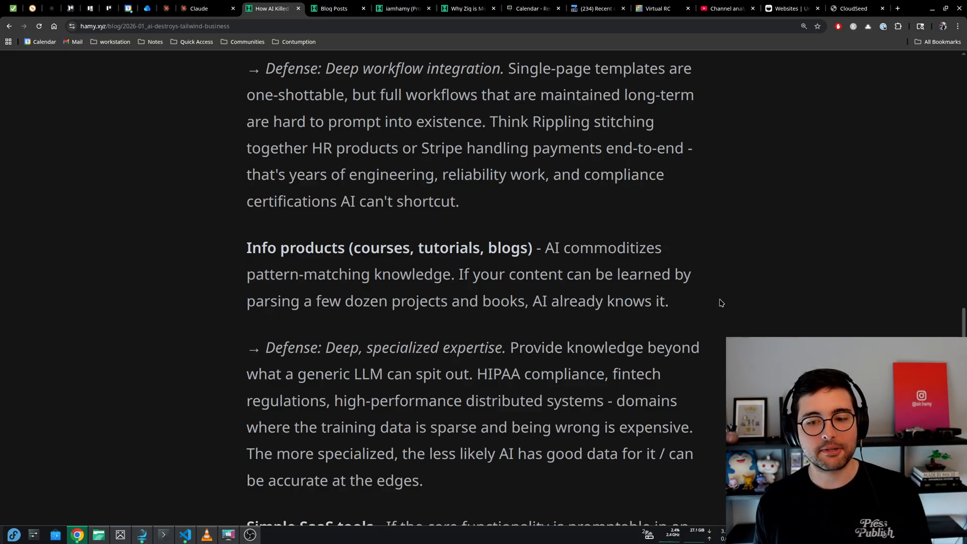
scroll(down, 3)
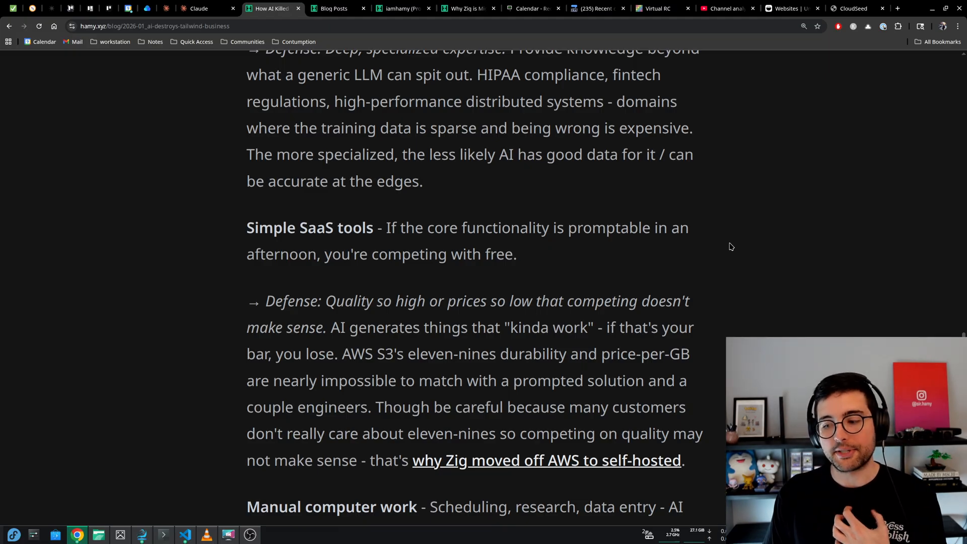
scroll(down, 3)
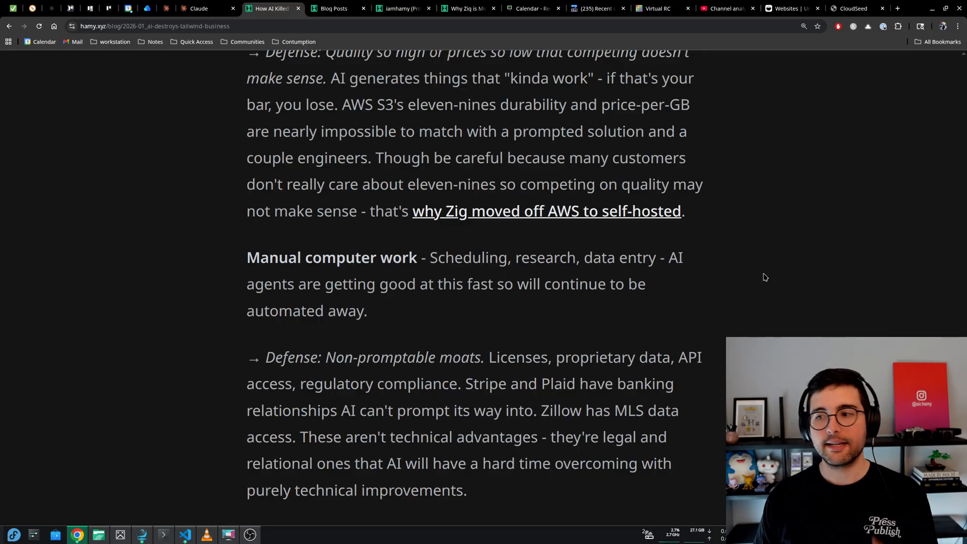
mouse_move(736, 273)
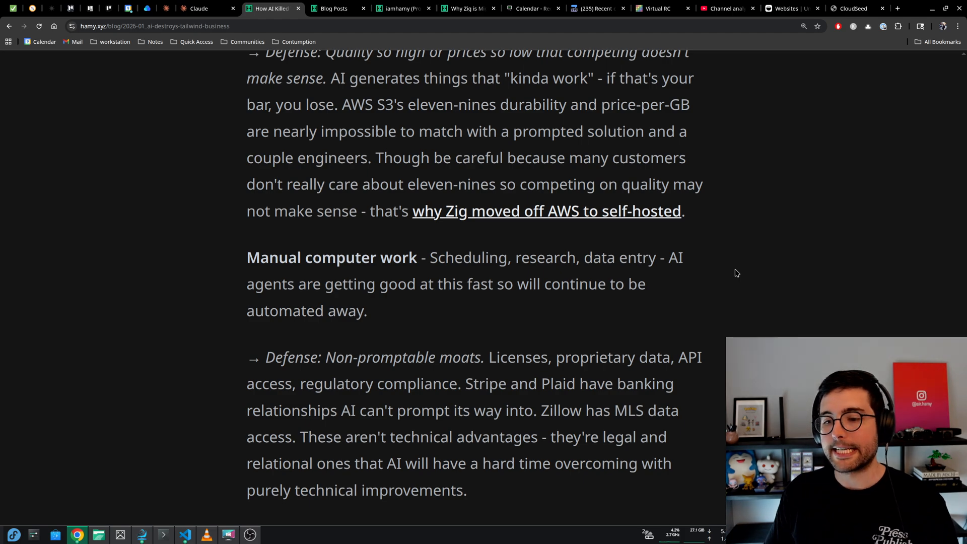
scroll(down, 3)
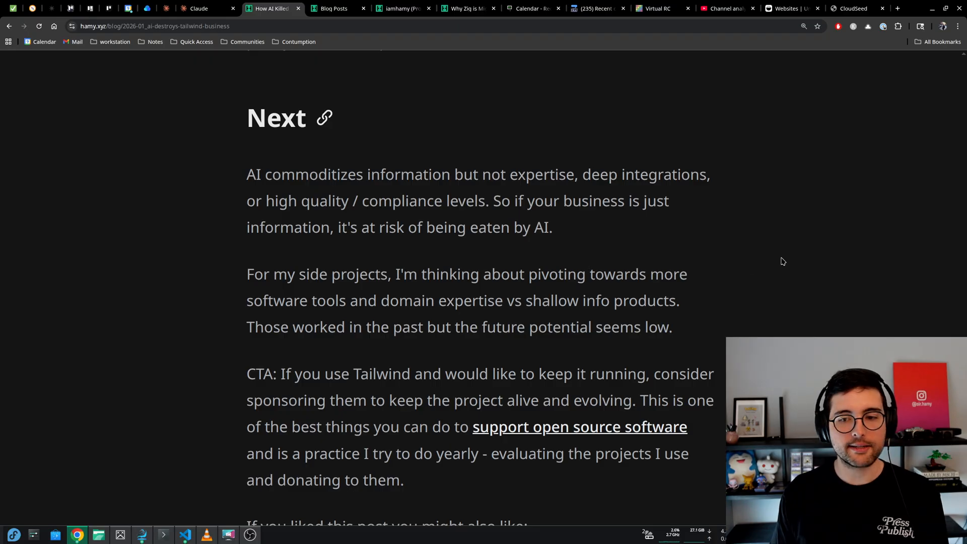
mouse_move(654, 359)
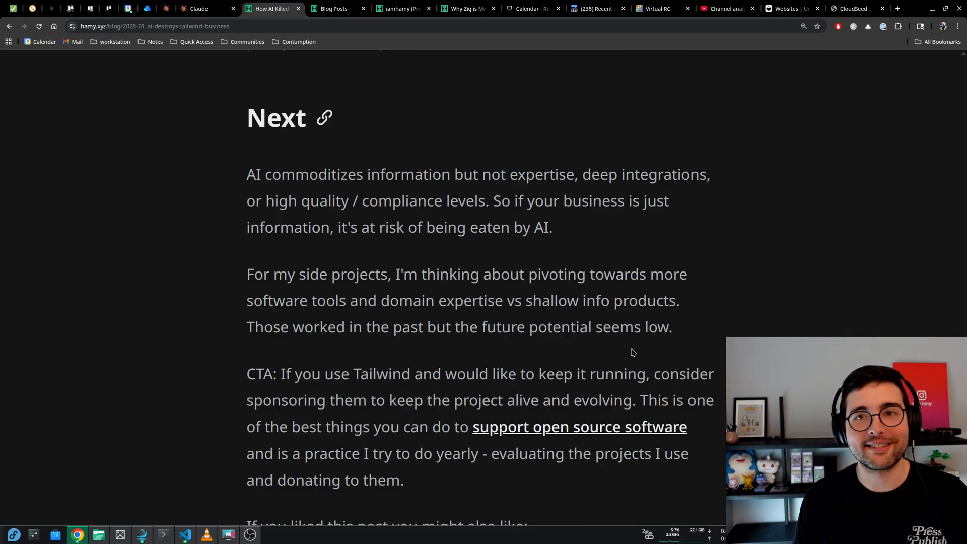
scroll(down, 3)
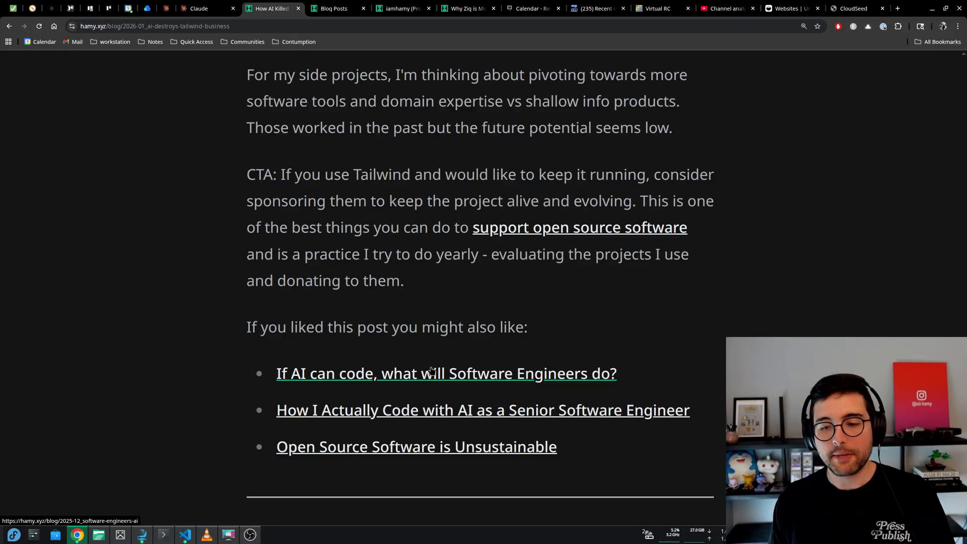
mouse_move(526, 417)
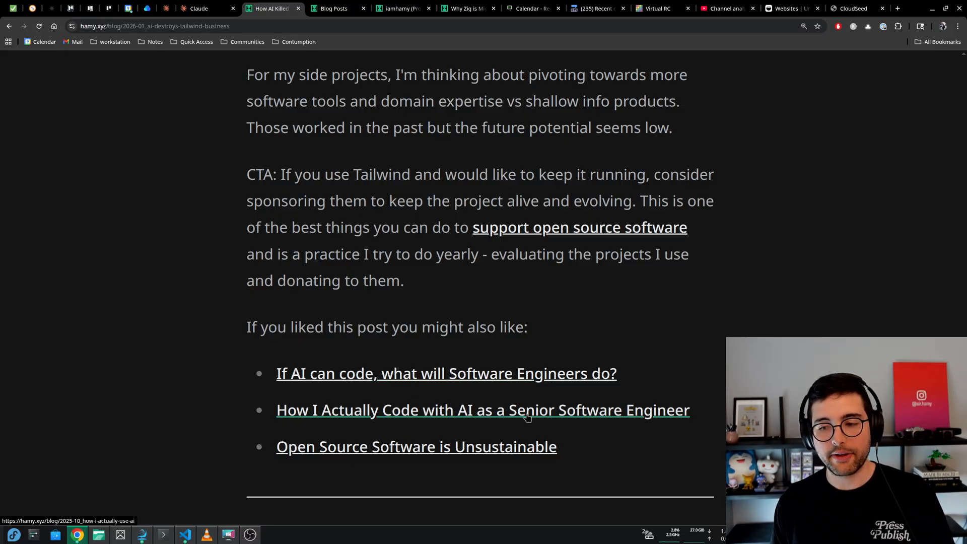